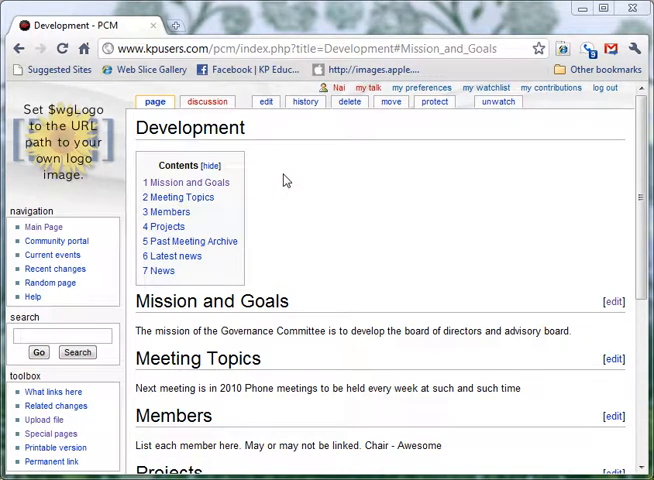
pyautogui.moveTo(284, 180)
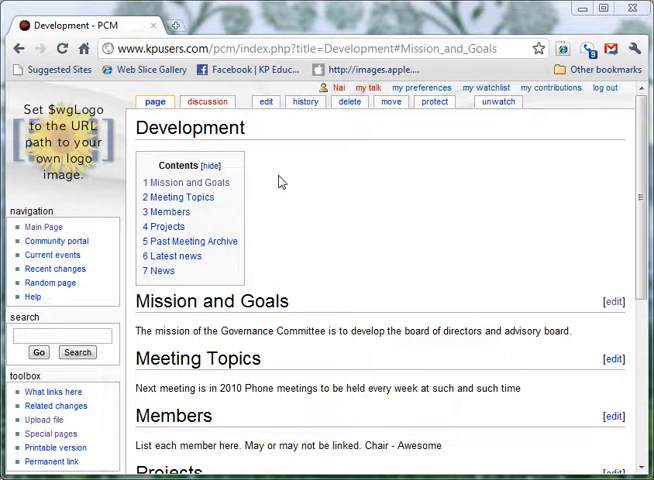
pyautogui.moveTo(276, 174)
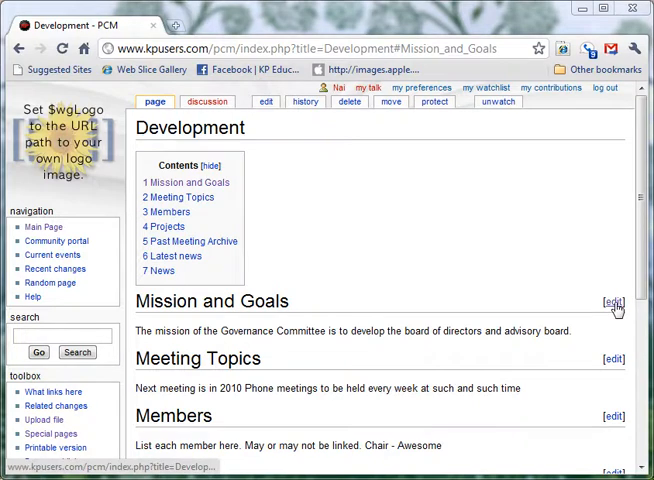
# Edit the Mission and Goals section, toggling the rich editor off and back on
pyautogui.click(612, 300)
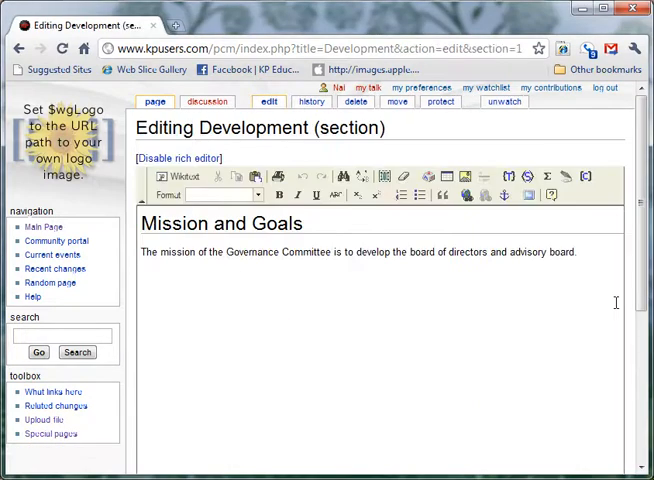
pyautogui.moveTo(352, 272)
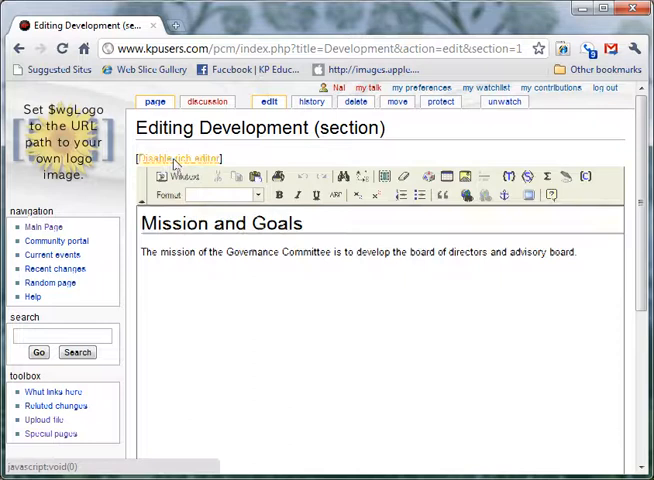
pyautogui.click(176, 158)
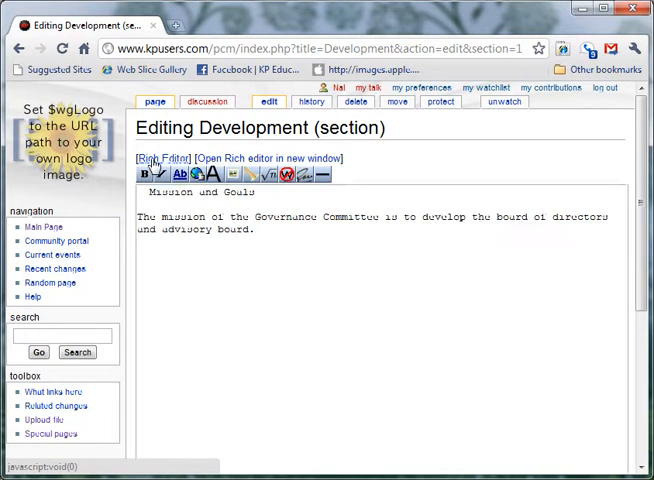
pyautogui.click(164, 158)
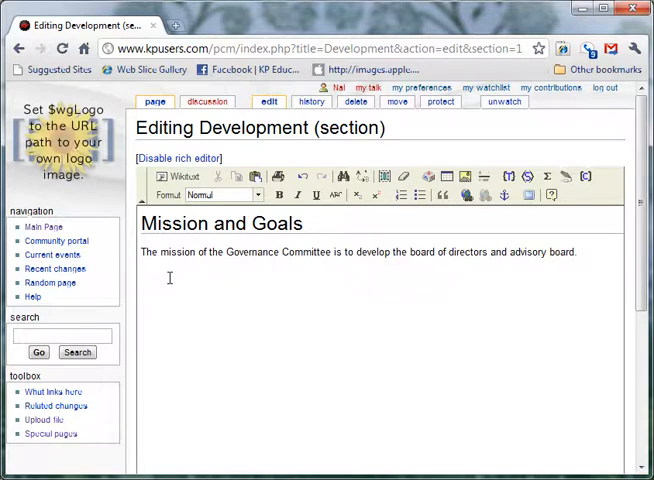
# Add 'Mission 1' formatted as Heading 2 and continue on a new line below it
pyautogui.write('Mission')
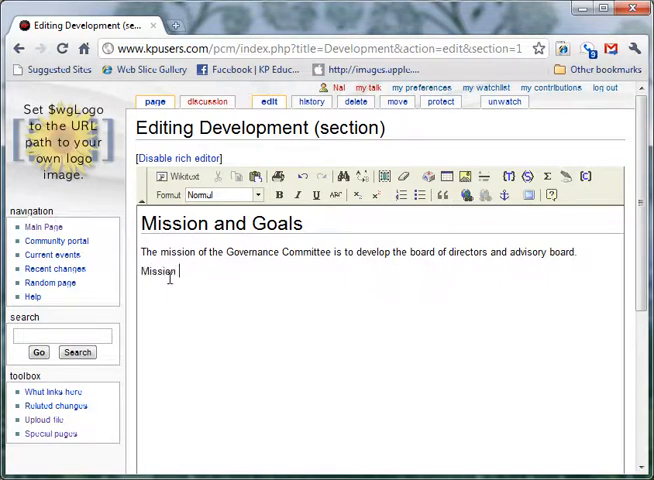
pyautogui.write('1')
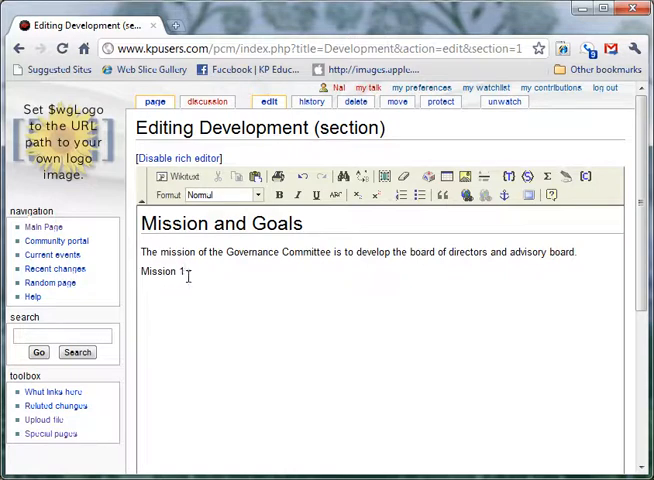
pyautogui.doubleClick(162, 272)
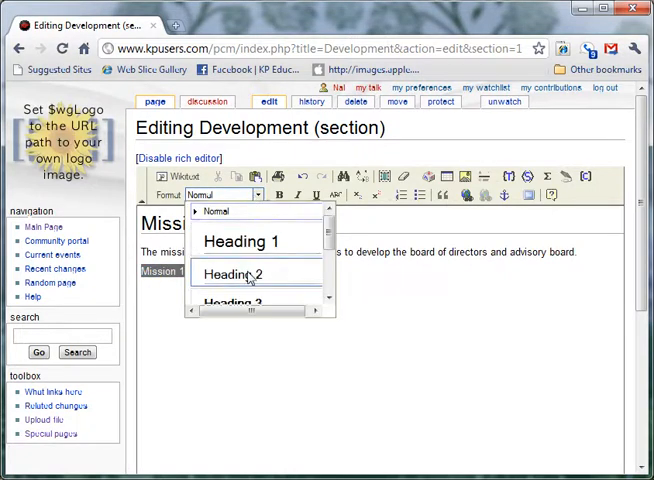
pyautogui.click(240, 272)
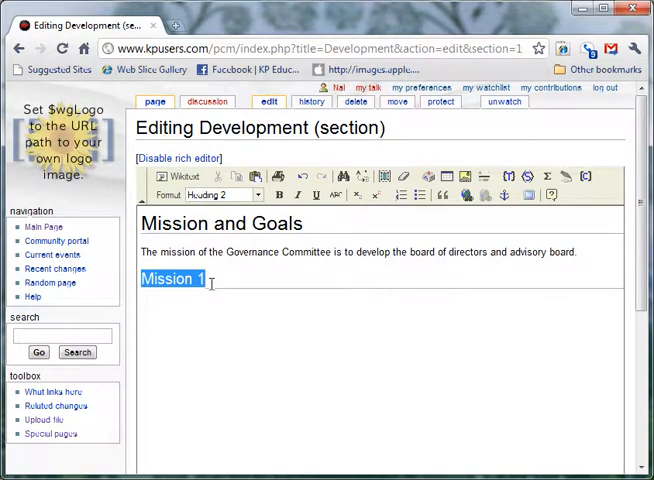
pyautogui.click(206, 280)
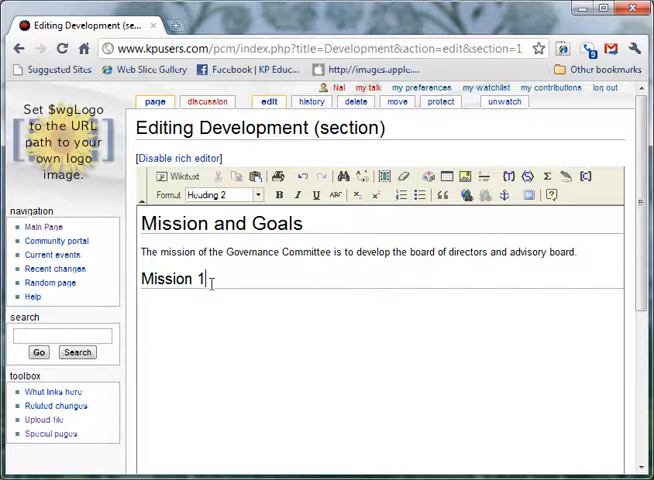
pyautogui.click(222, 194)
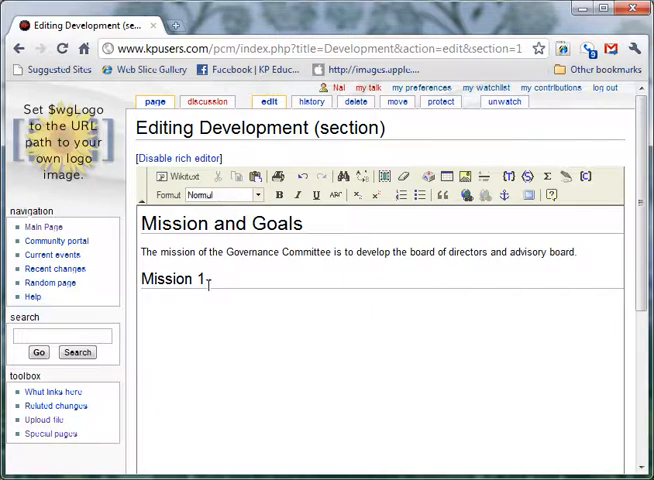
pyautogui.moveTo(188, 312)
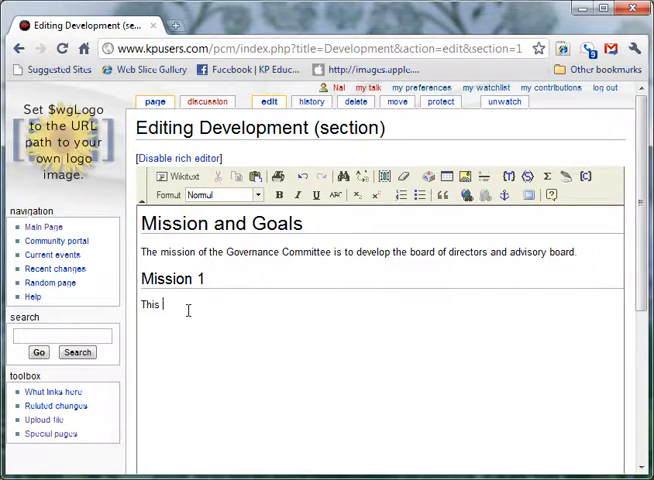
# Write the normal-text line 'This is our mission' under the Mission 1 heading
pyautogui.write('is our mic')
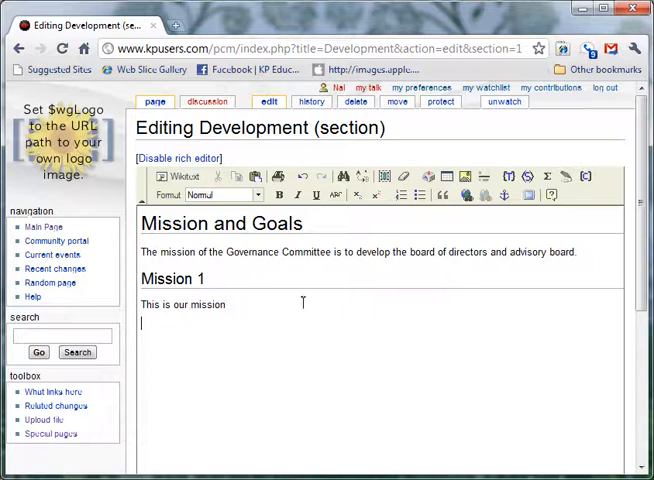
pyautogui.moveTo(468, 196)
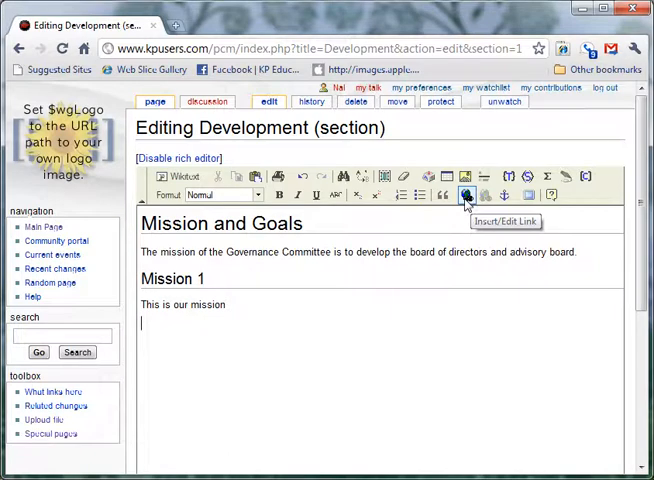
pyautogui.moveTo(464, 196)
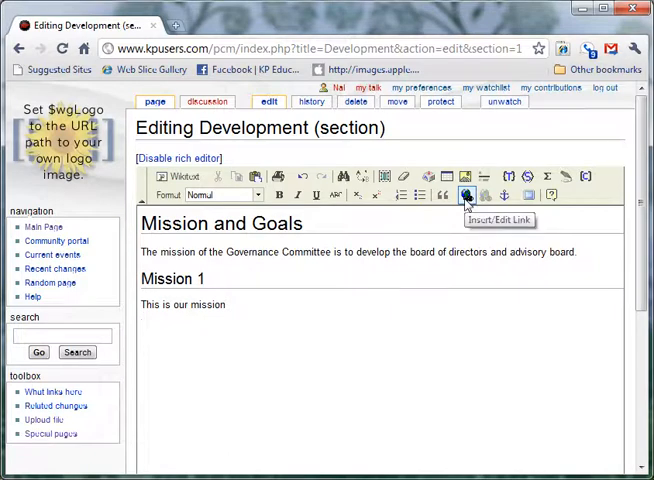
# Insert a wiki link to 'Mission Example' on the line below the mission sentence
pyautogui.click(466, 194)
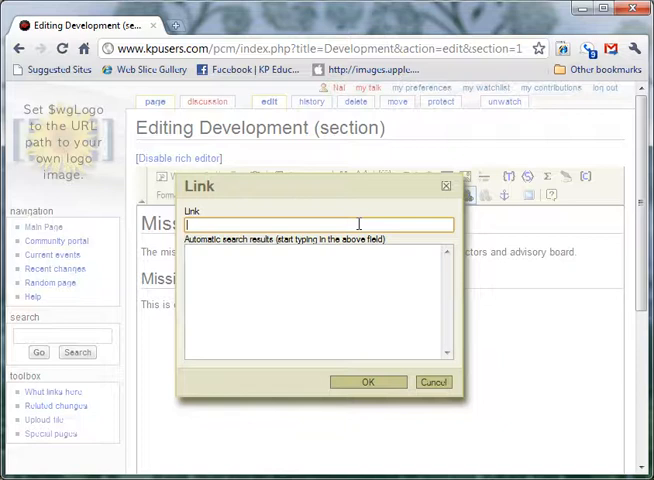
pyautogui.write('M')
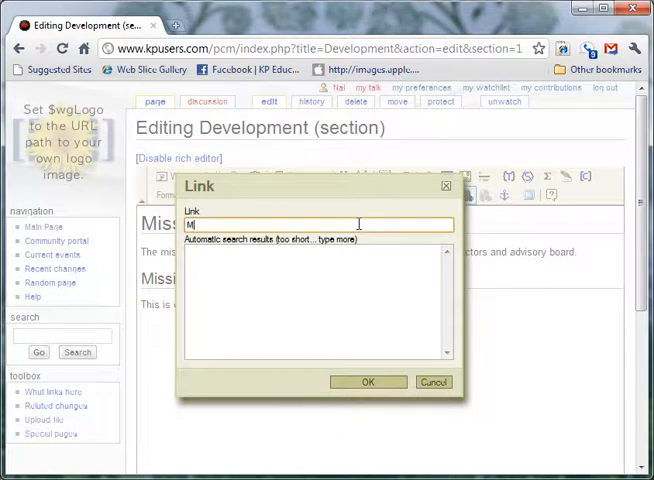
pyautogui.write('ission')
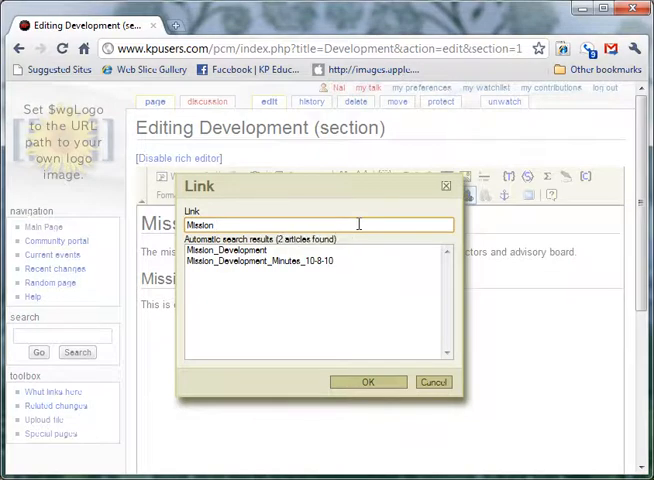
pyautogui.write('E')
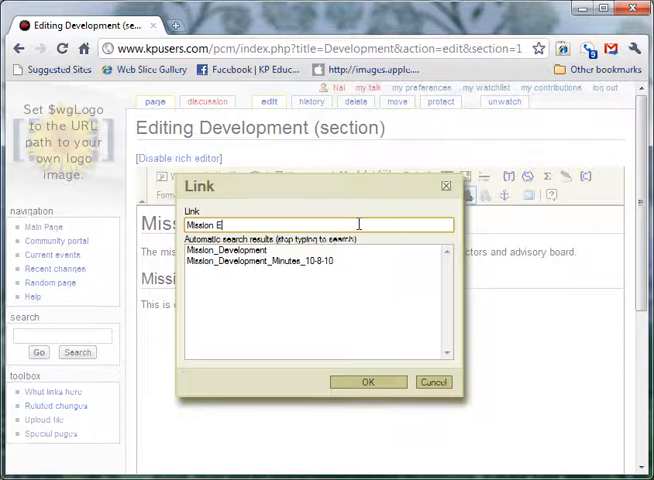
pyautogui.write('xample')
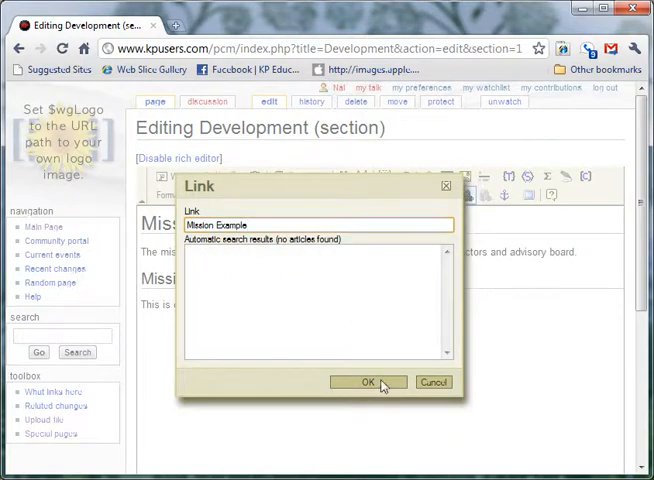
pyautogui.click(368, 382)
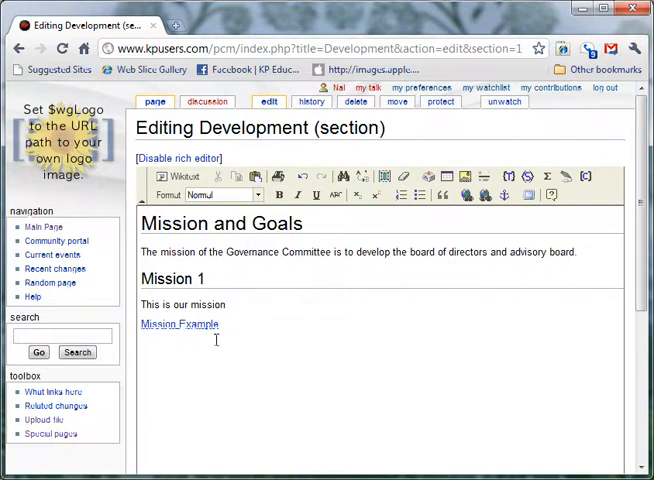
pyautogui.moveTo(182, 324)
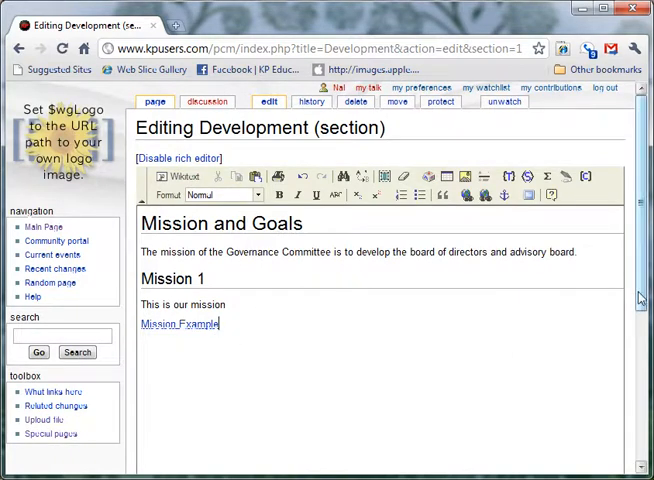
# Save the edited Mission and Goals section to the Development page
pyautogui.scroll(-3)
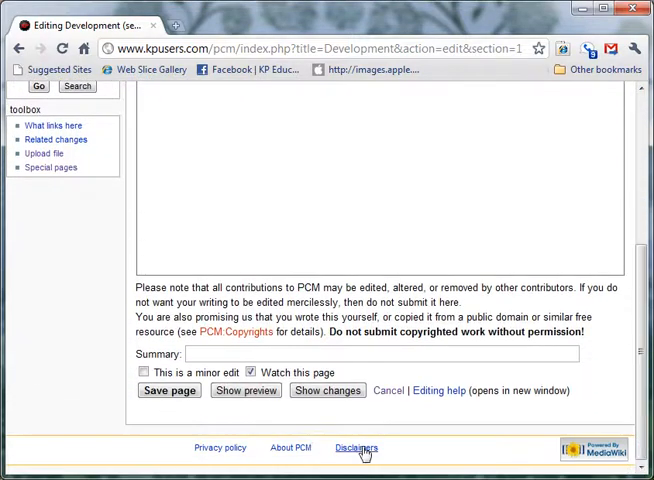
pyautogui.click(168, 390)
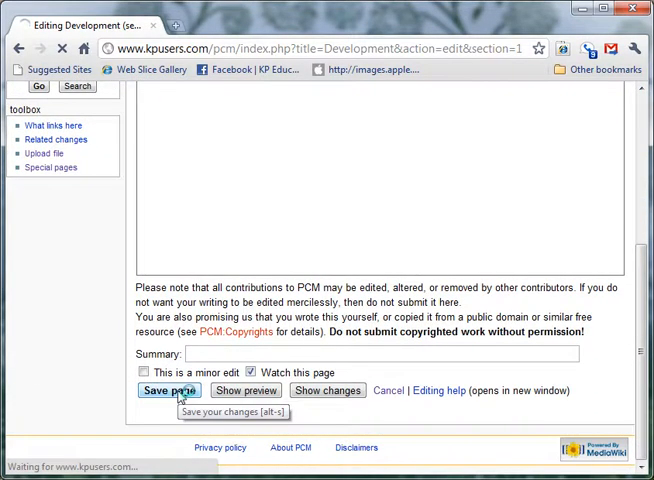
pyautogui.click(168, 390)
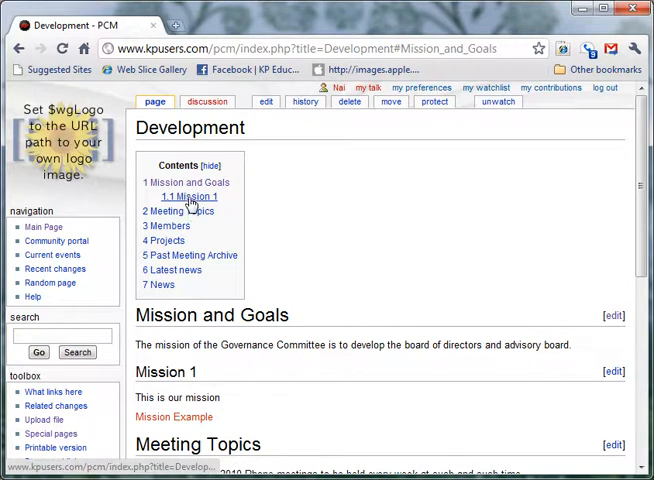
pyautogui.moveTo(172, 416)
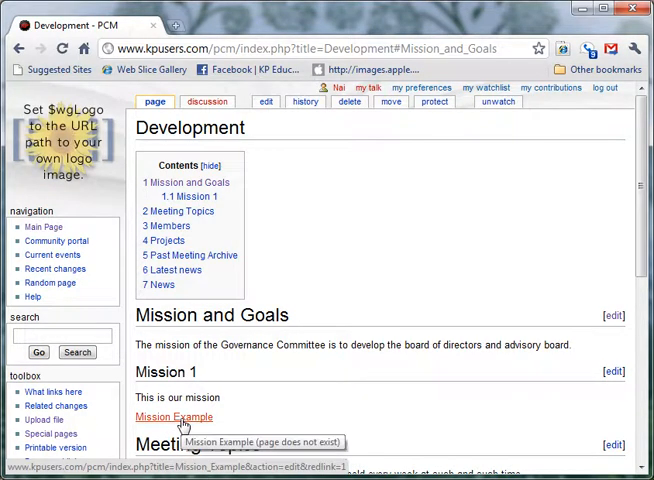
# Create the Mission Example page from its red link and write 'This is our example.'
pyautogui.click(172, 416)
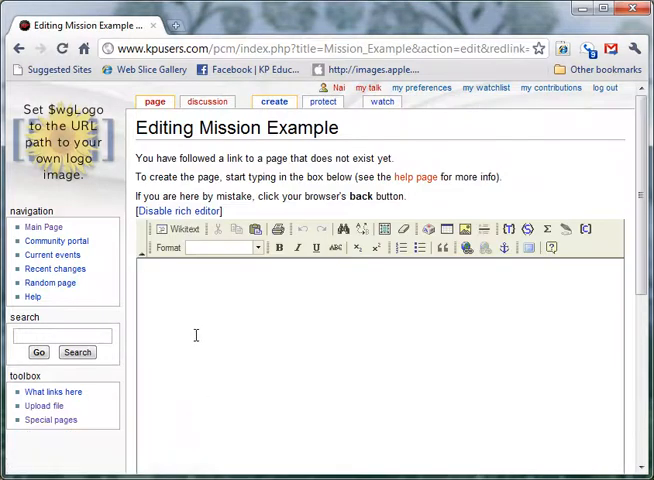
pyautogui.write('This is our exam')
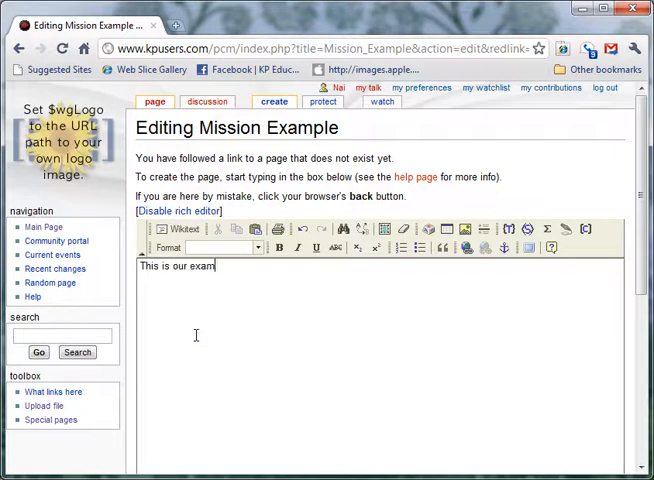
pyautogui.write('ple.')
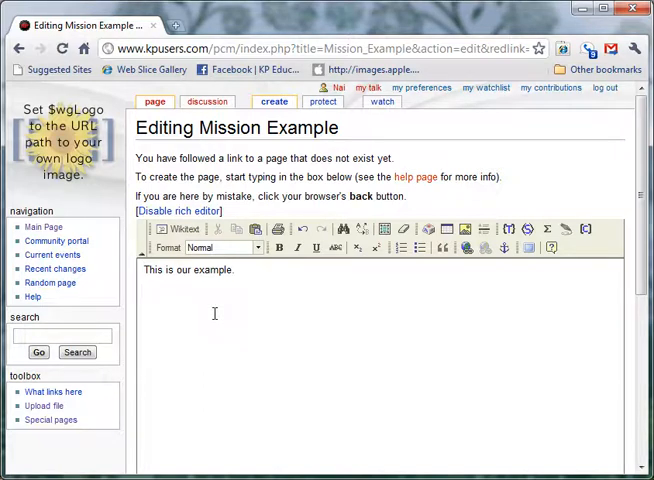
# Add the lines Heading 1, Heading 2, Heading 3 and Heading 4 below the sentence
pyautogui.write('Heading 1')
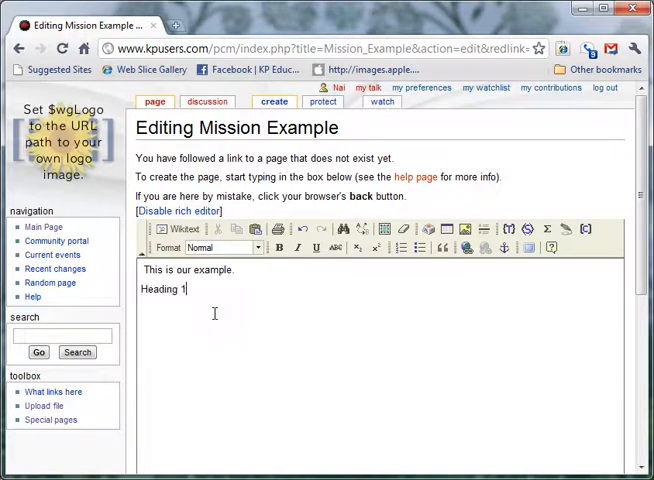
pyautogui.write('h')
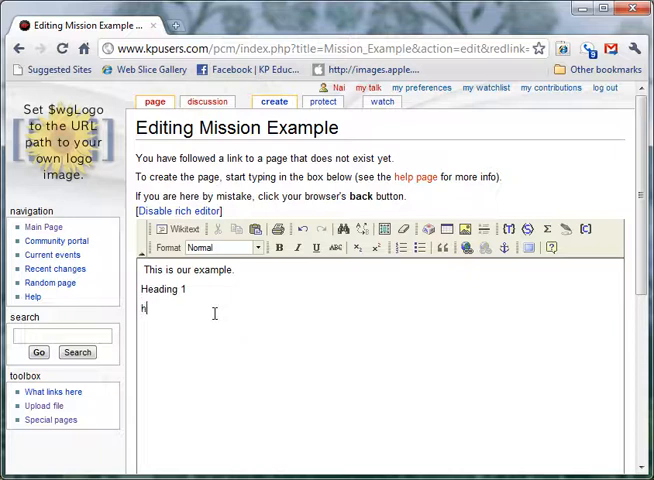
pyautogui.write('eading 2')
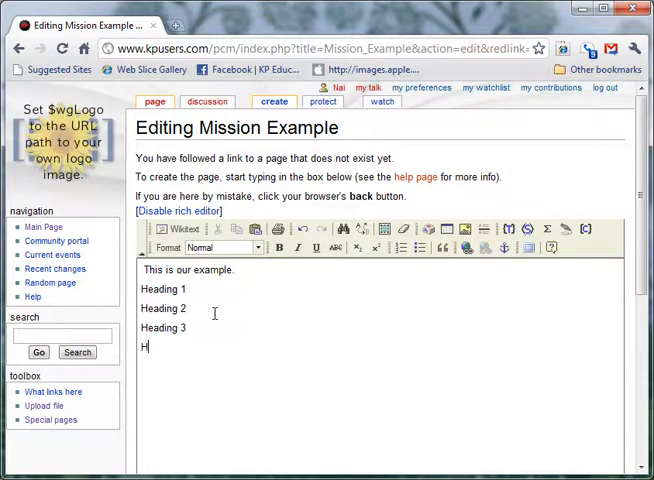
pyautogui.write('eading 4')
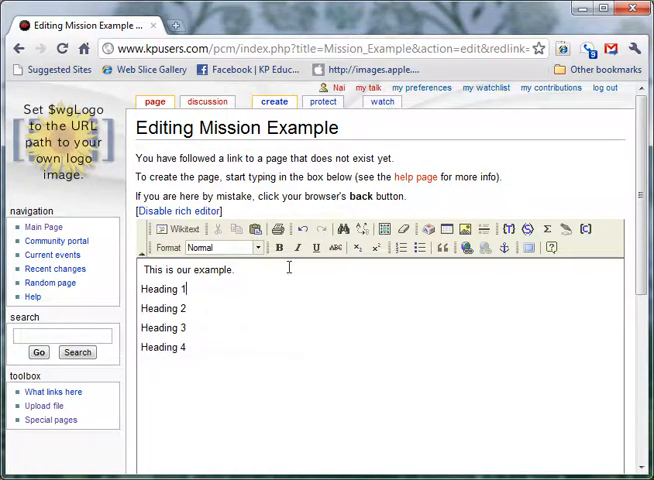
# Apply heading levels 1 to 4 to the lines Heading 1 through Heading 4
pyautogui.click(222, 246)
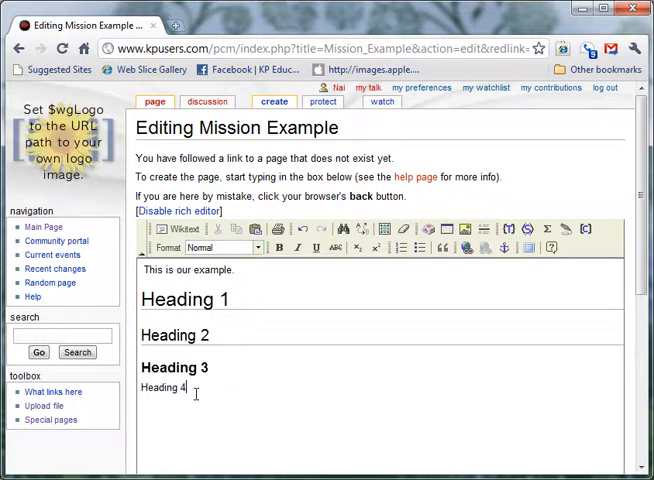
pyautogui.click(262, 246)
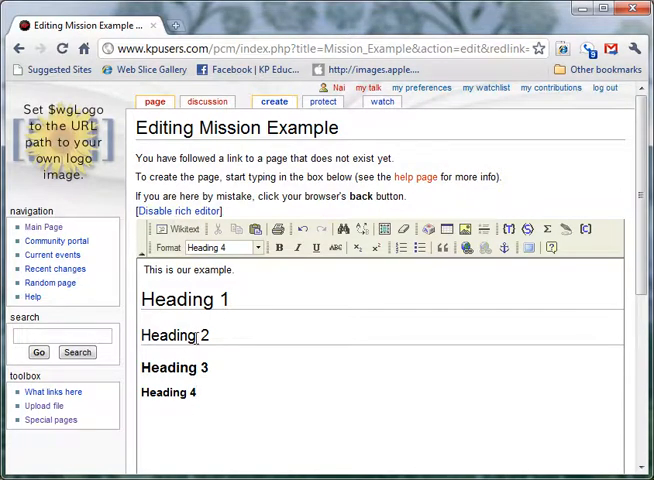
# Save the new Mission Example page, then start editing its Heading 3 section
pyautogui.scroll(-3)
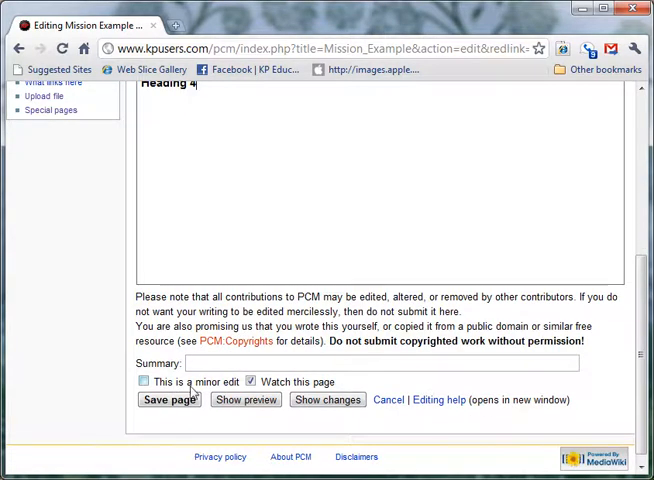
pyautogui.click(168, 400)
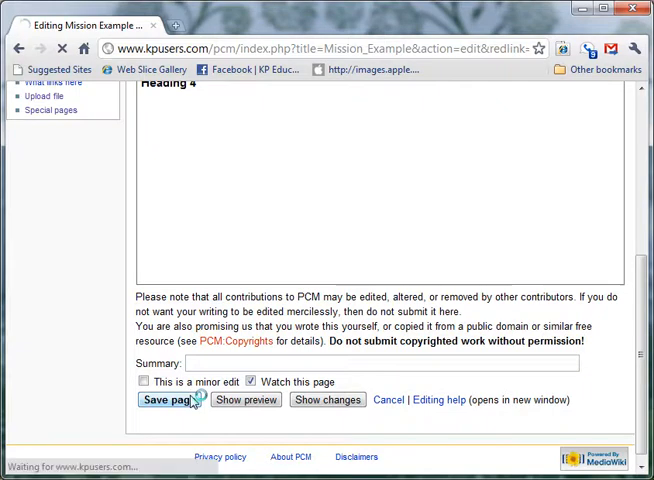
pyautogui.click(162, 400)
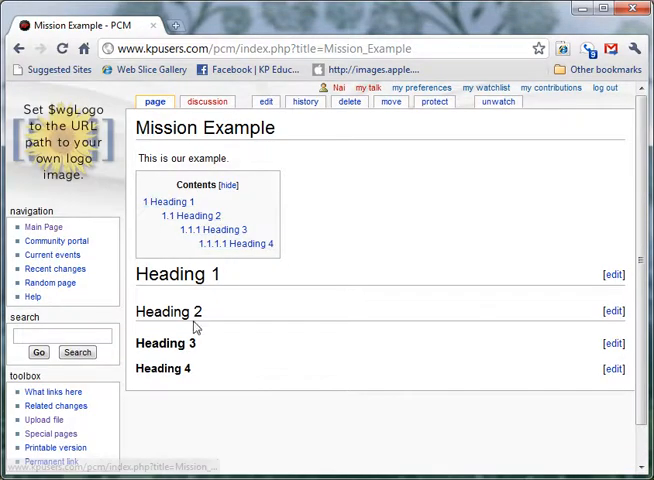
pyautogui.moveTo(592, 356)
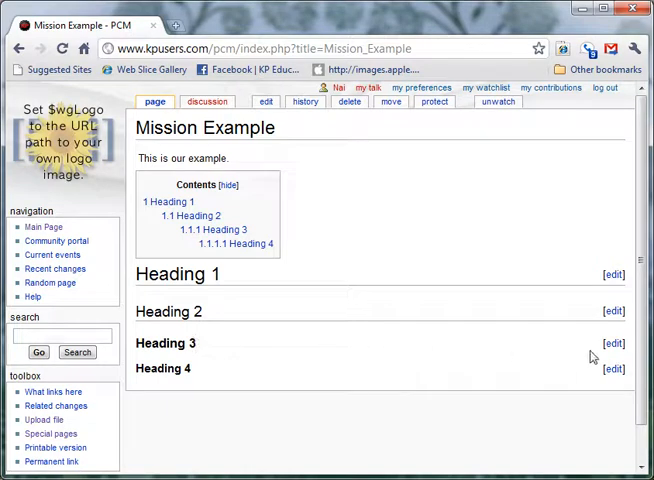
pyautogui.moveTo(276, 120)
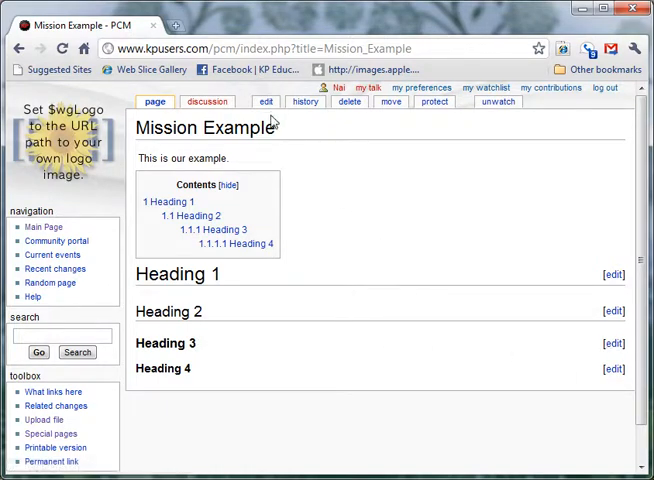
pyautogui.click(612, 344)
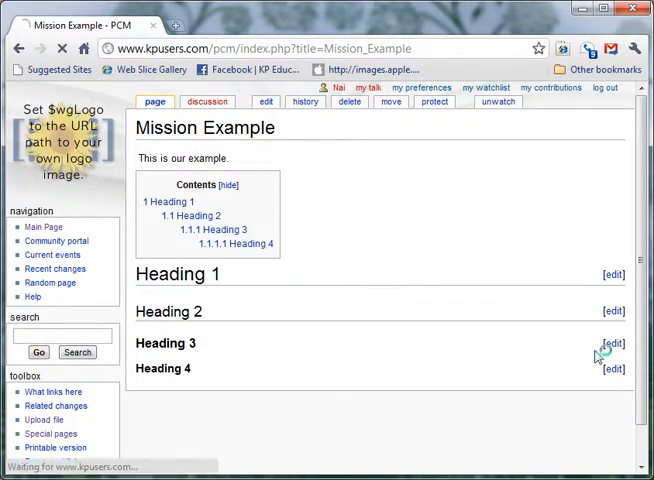
# Place the cursor on the empty line under Heading 3
pyautogui.click(612, 344)
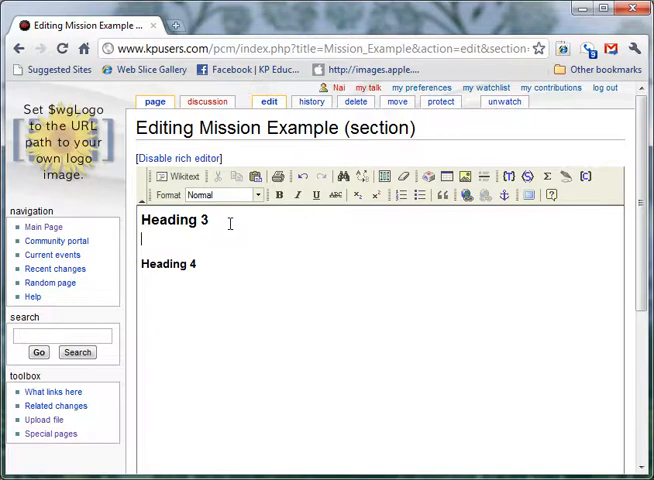
pyautogui.moveTo(314, 232)
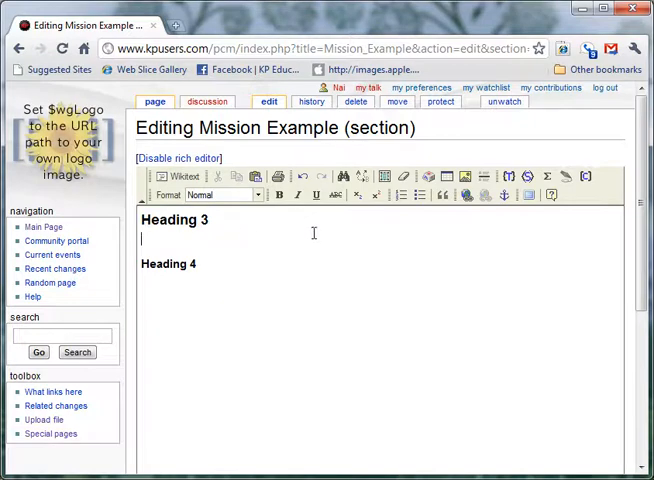
pyautogui.moveTo(464, 196)
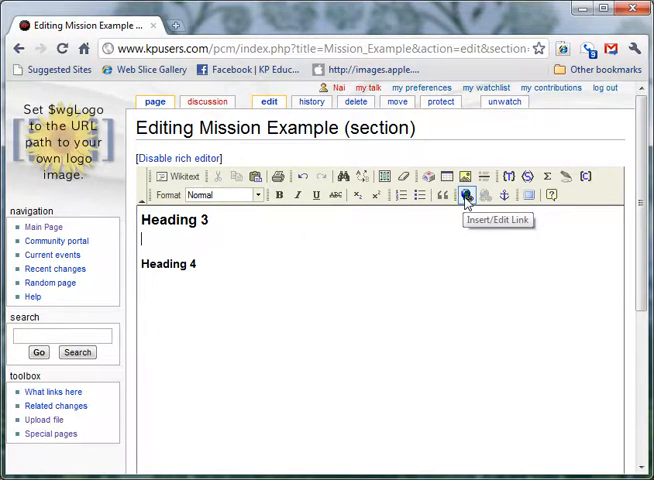
# Insert a link to the PCM_History page under Heading 3
pyautogui.click(464, 196)
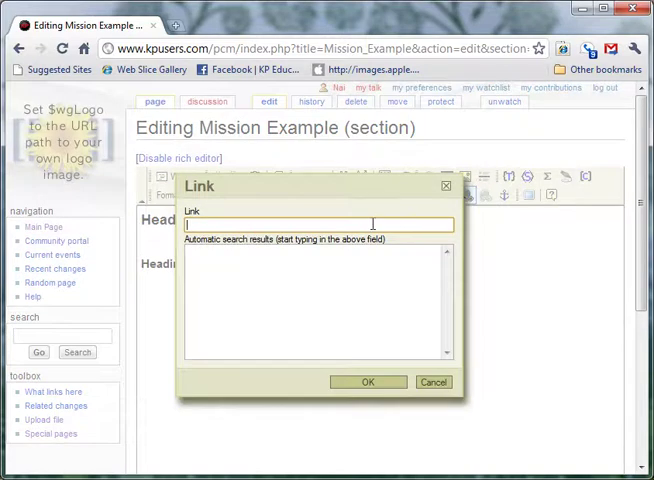
pyautogui.write('4')
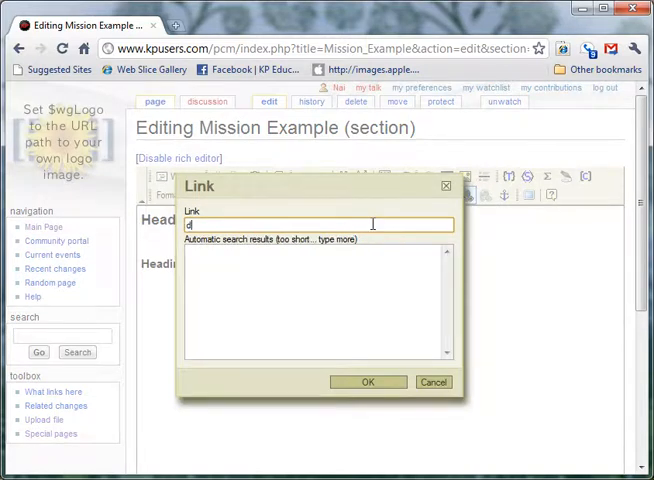
pyautogui.press('Backspace')
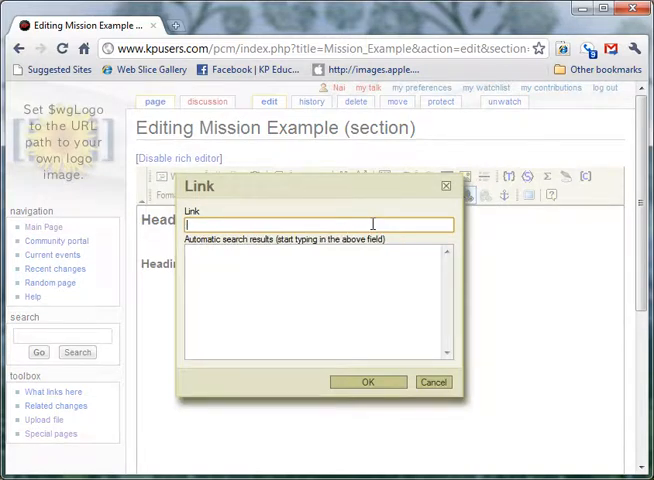
pyautogui.write('pcm')
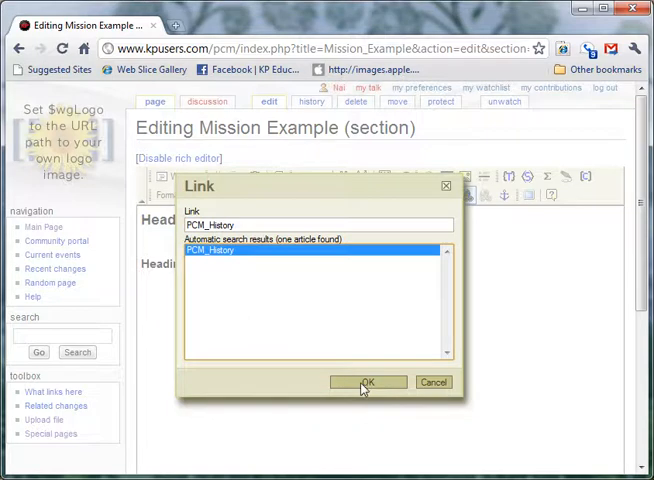
pyautogui.click(368, 382)
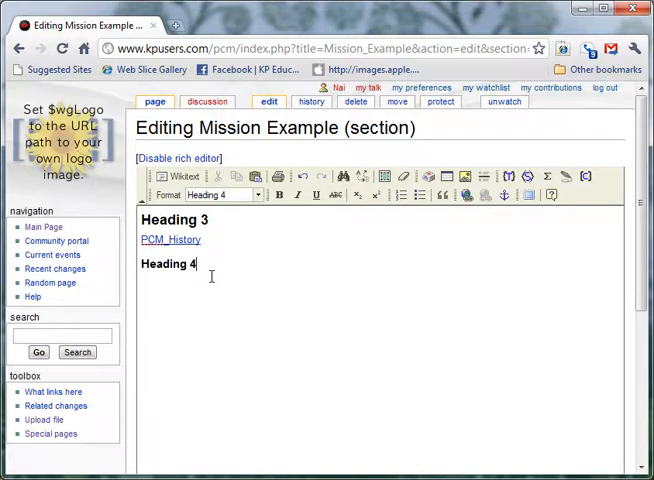
# Save the Heading 3 section with the new PCM History link
pyautogui.scroll(-3)
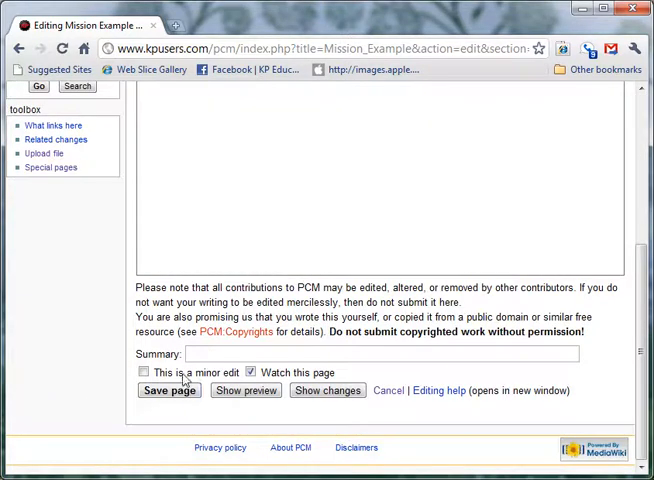
pyautogui.click(168, 390)
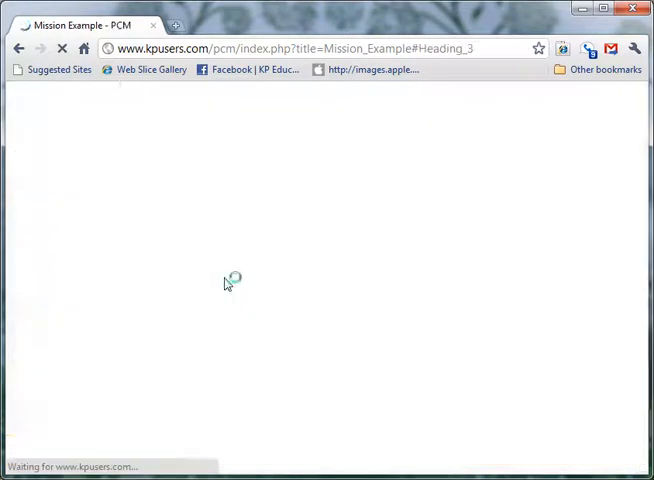